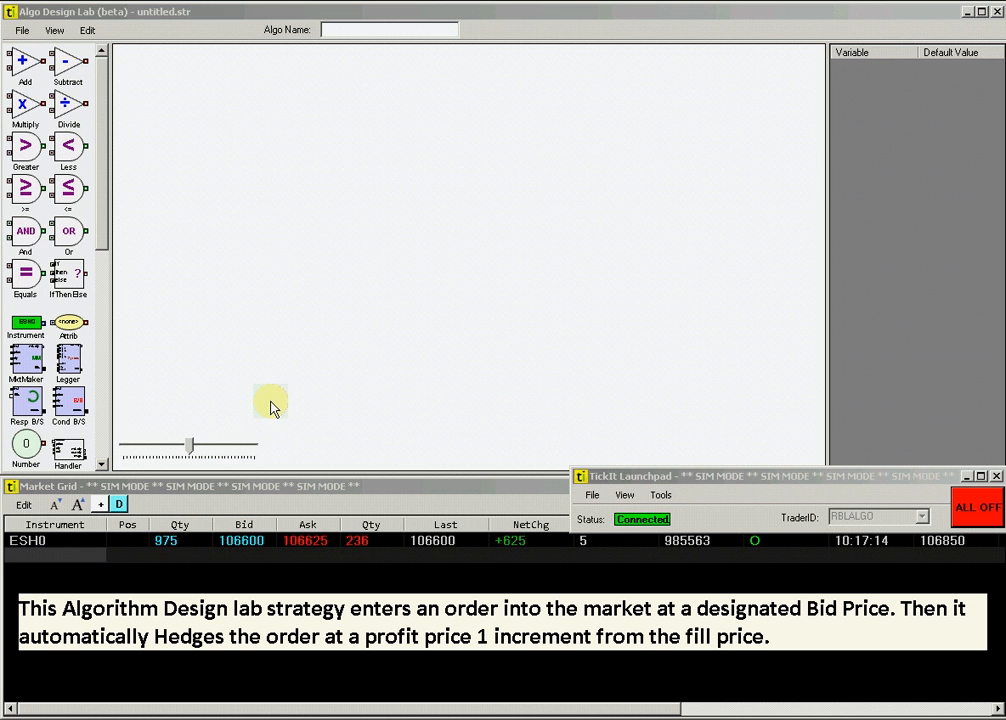
{"action": "mouse_move", "coordinate": [288, 412]}
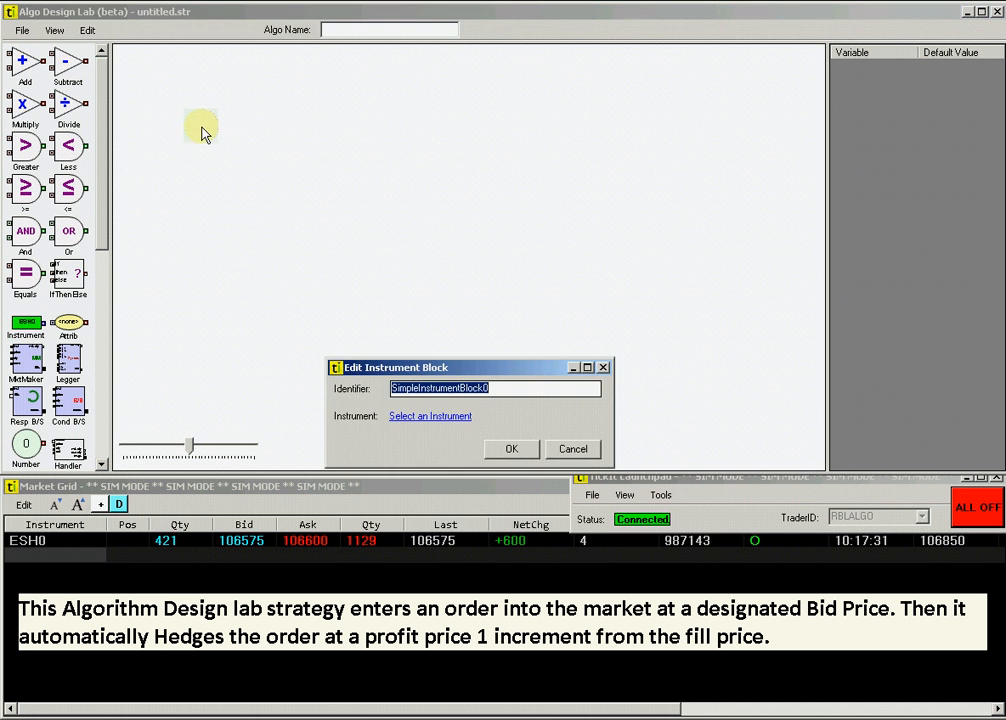
Bind the instrument block to ES Futures ESH0 from the instrument list.
{"action": "left_click", "coordinate": [430, 416]}
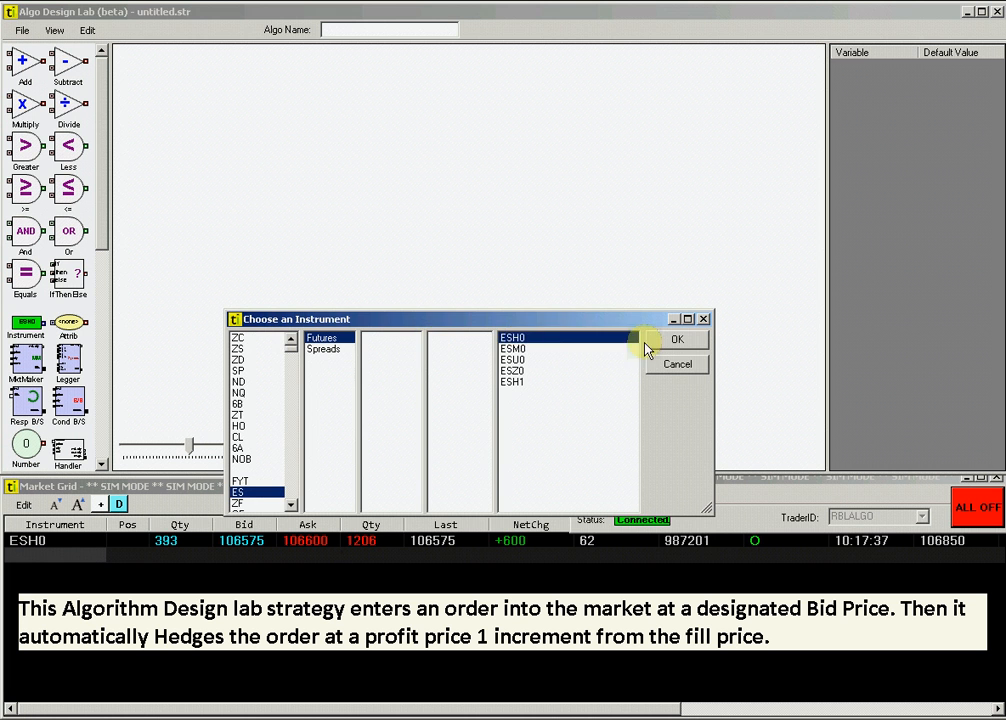
{"action": "left_click", "coordinate": [676, 340]}
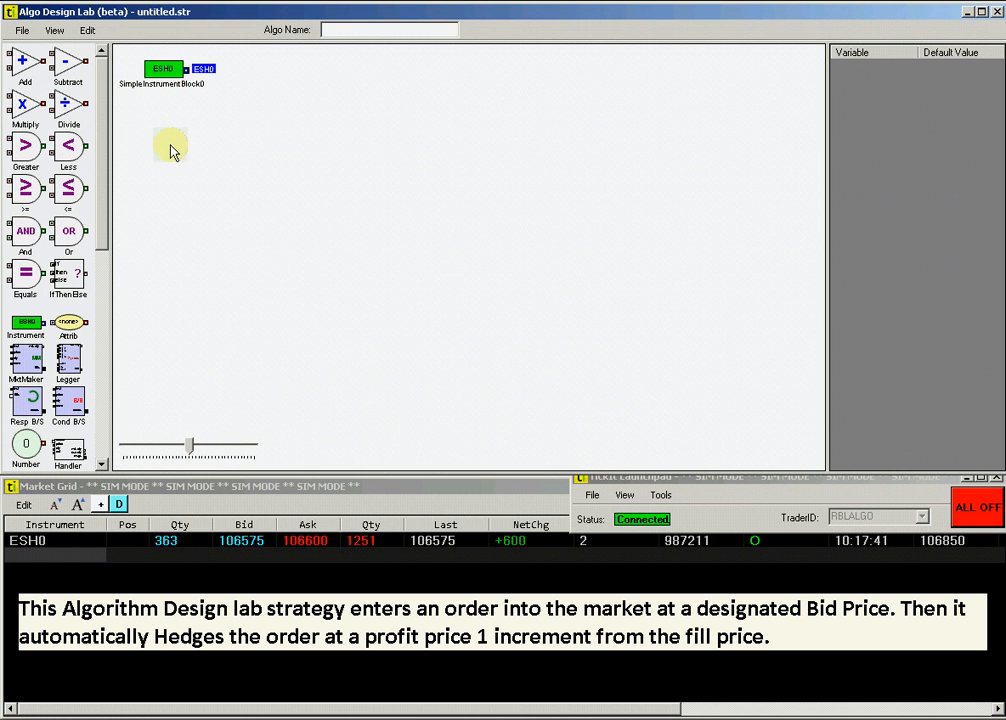
{"action": "mouse_move", "coordinate": [144, 290]}
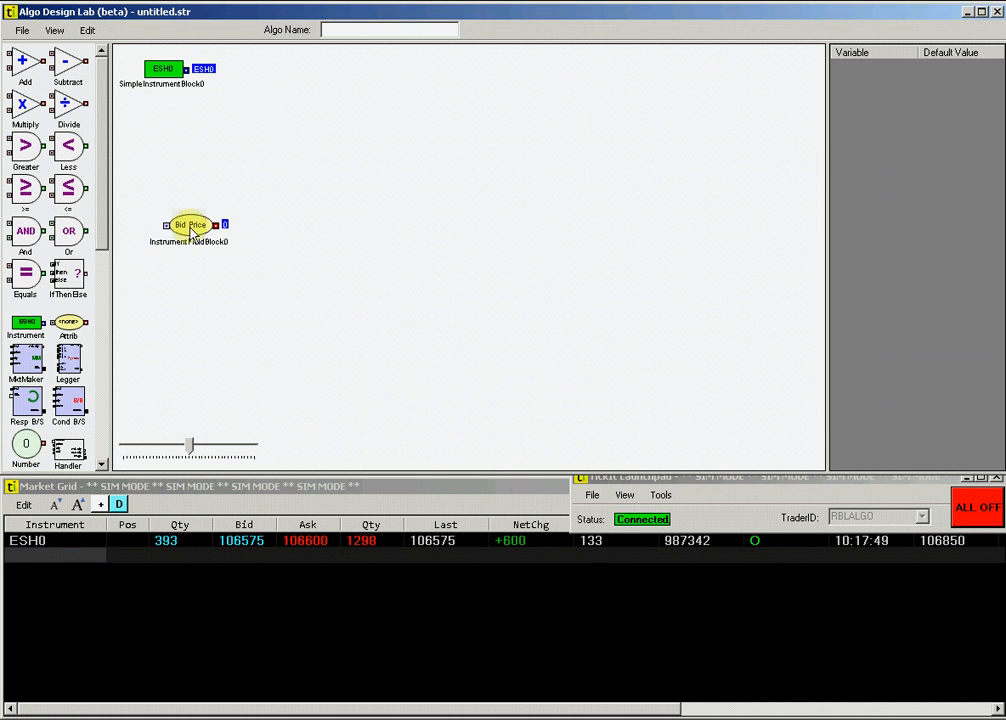
Place the Bid Price block under the instrument block and add a market maker order block.
{"action": "left_click_drag", "start_coordinate": [190, 224], "coordinate": [180, 132]}
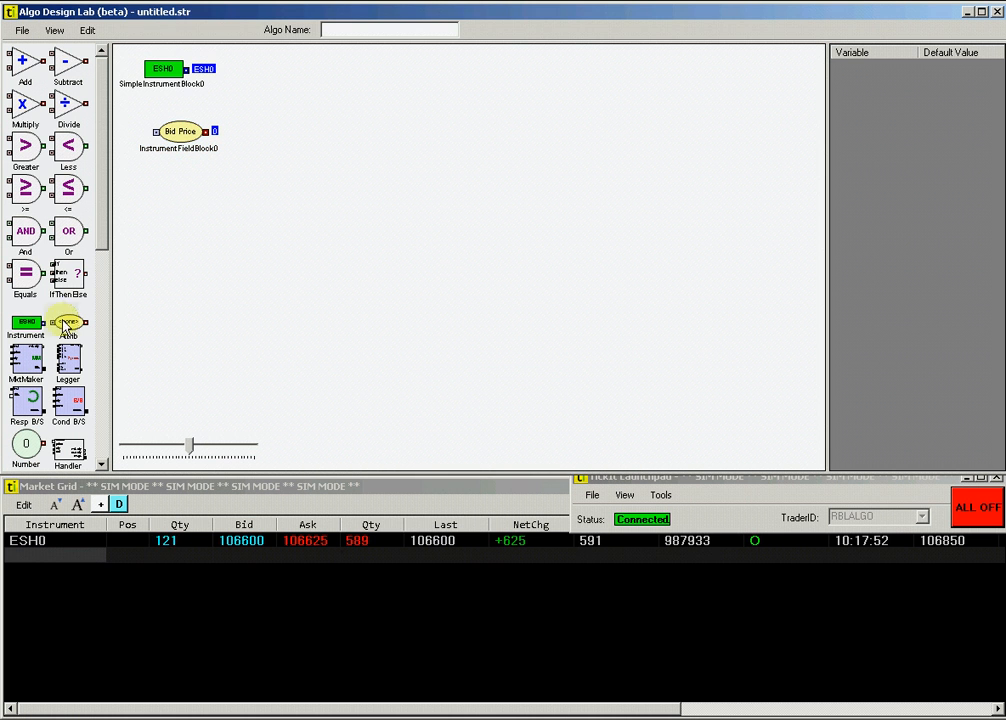
{"action": "left_click_drag", "start_coordinate": [62, 322], "coordinate": [316, 110]}
{"action": "type", "text": "1"}
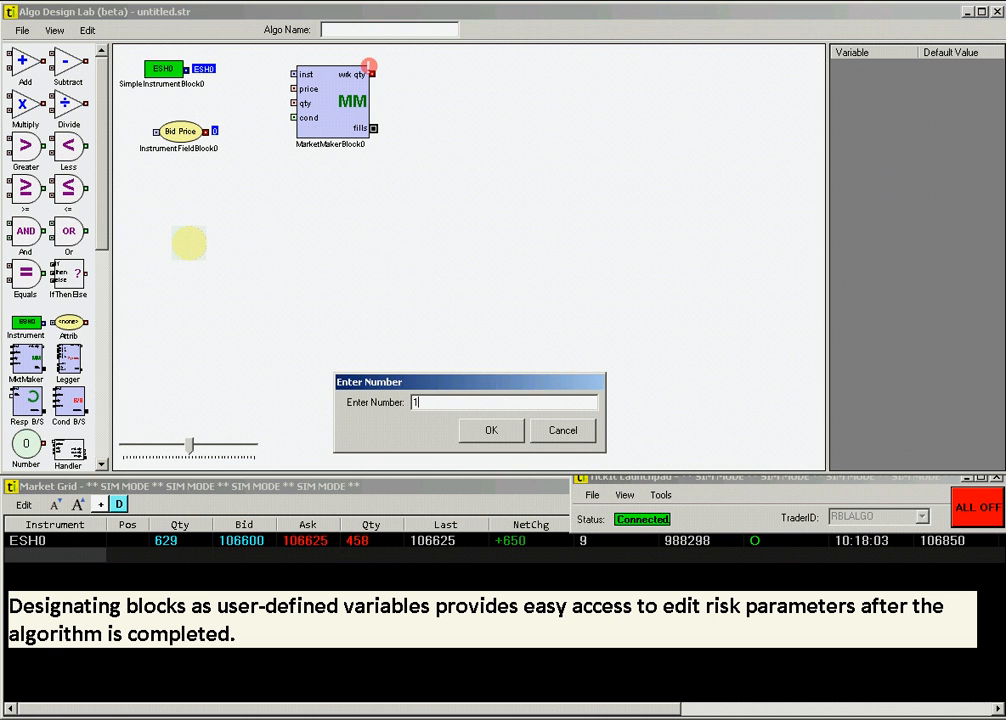
Confirm the constant value 10 and define it as user variable Order_qty.
{"action": "left_click", "coordinate": [490, 430]}
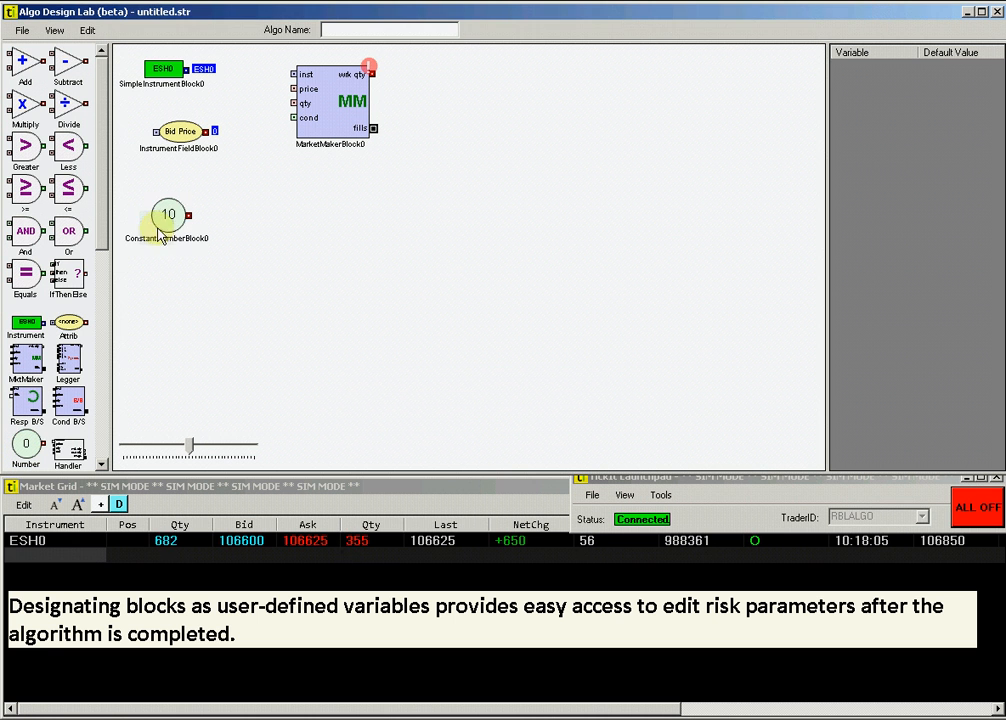
{"action": "double_click", "coordinate": [168, 214]}
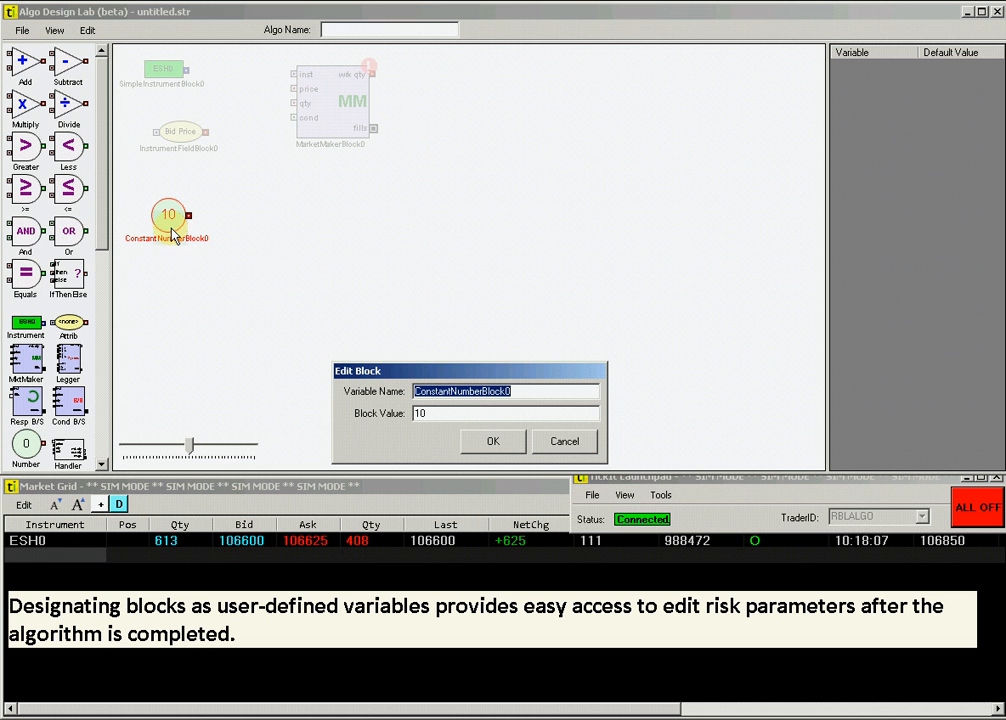
{"action": "type", "text": "Order_d"}
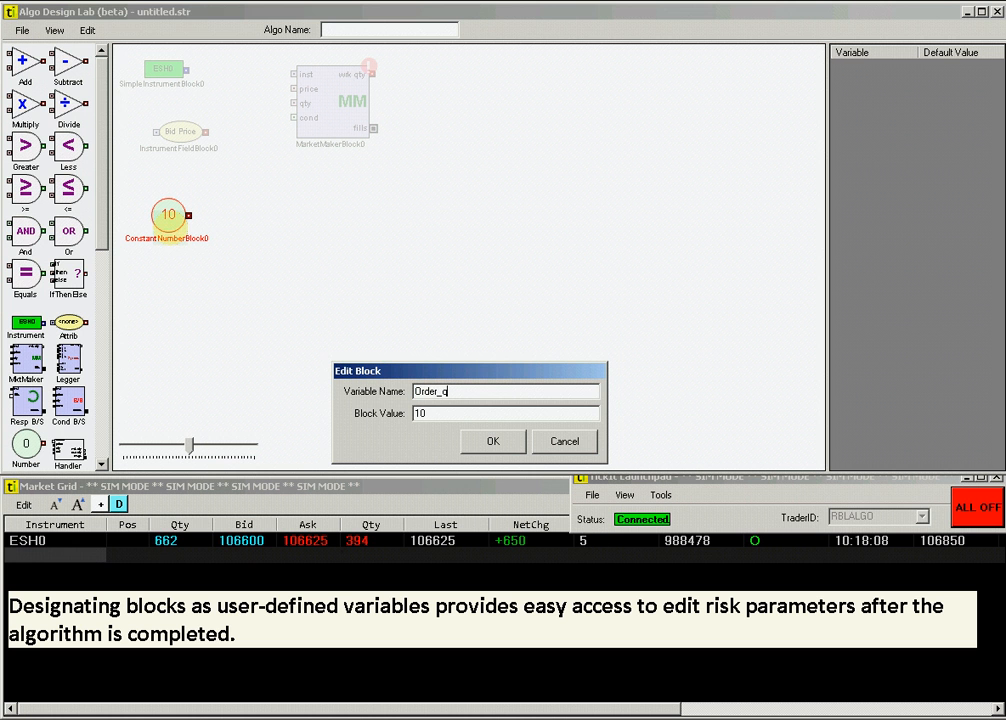
{"action": "left_click", "coordinate": [492, 442]}
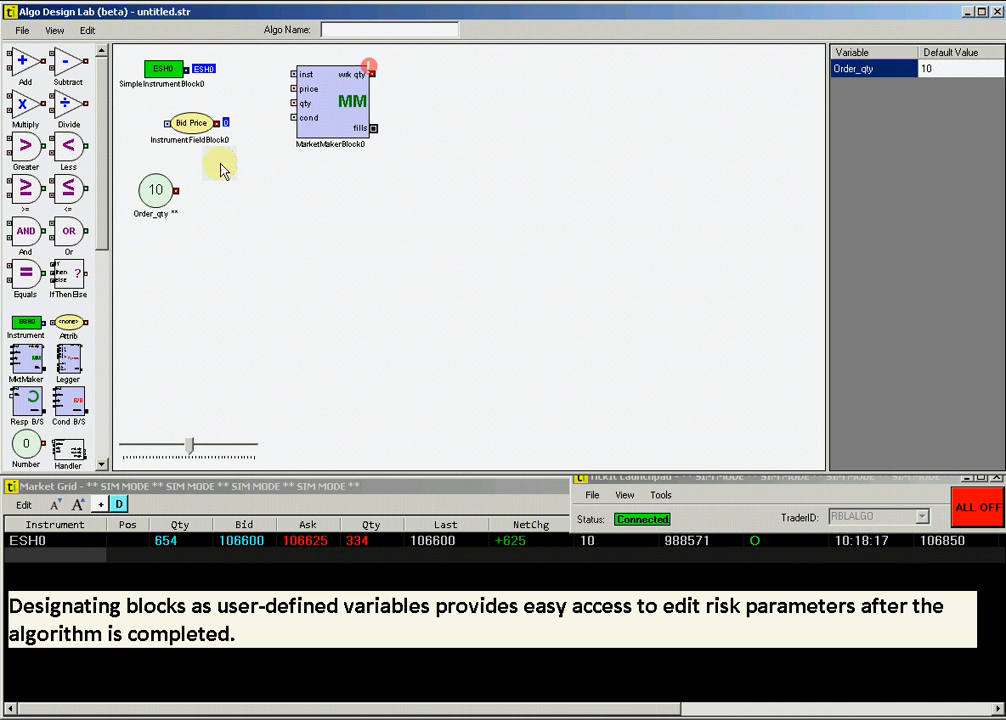
{"action": "mouse_move", "coordinate": [292, 188]}
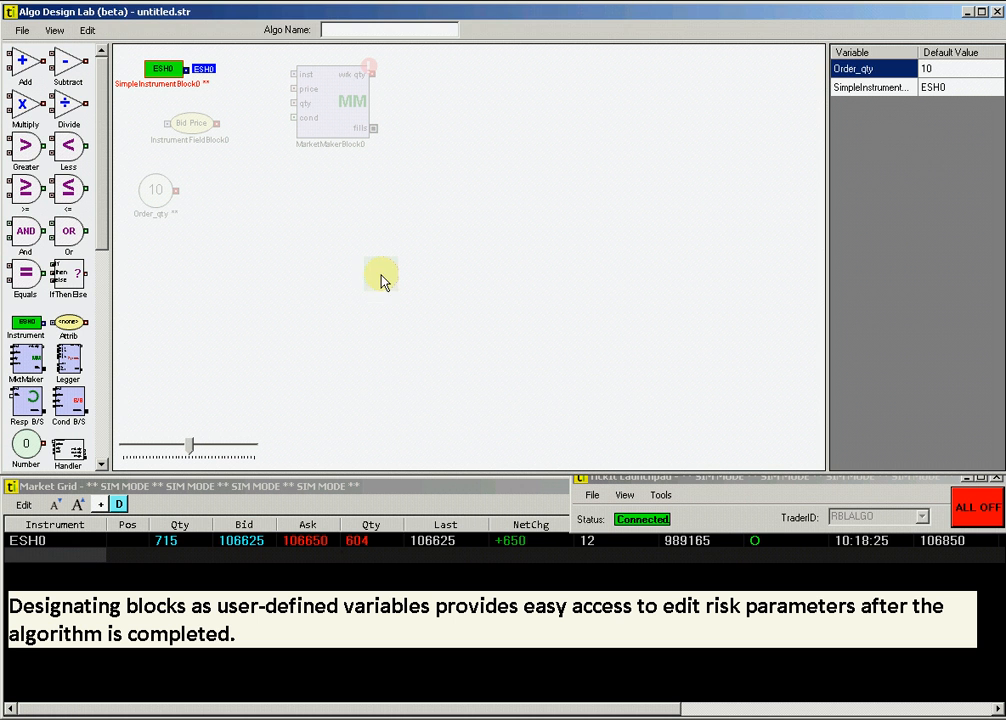
Rename the ESH0 instrument variable to Market and wire it to the Bid Price block.
{"action": "double_click", "coordinate": [870, 88]}
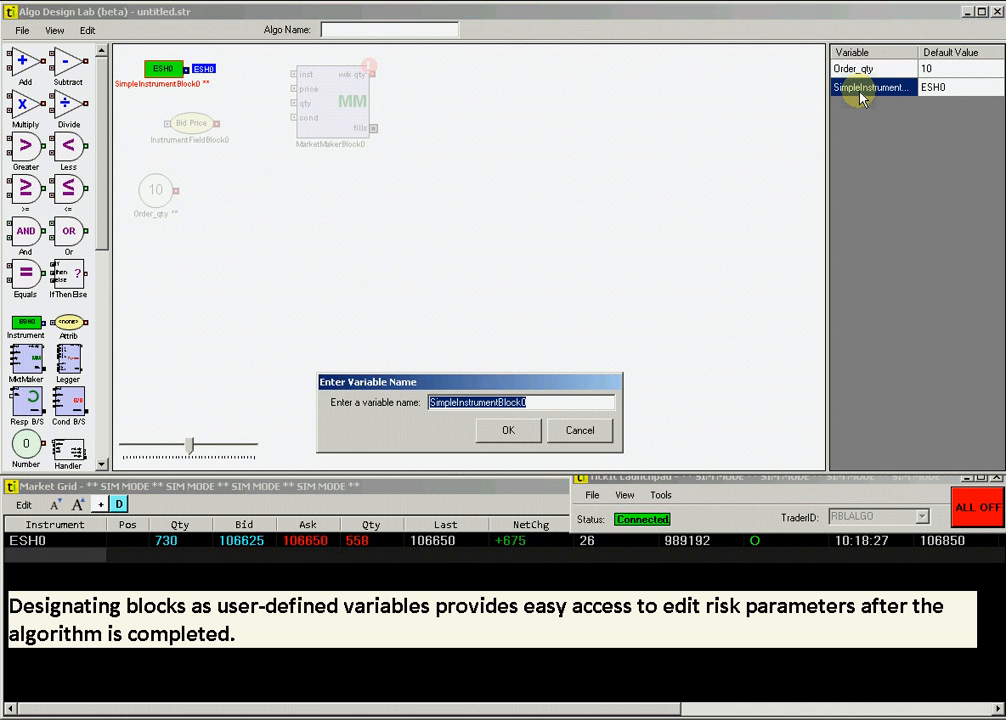
{"action": "type", "text": "Market"}
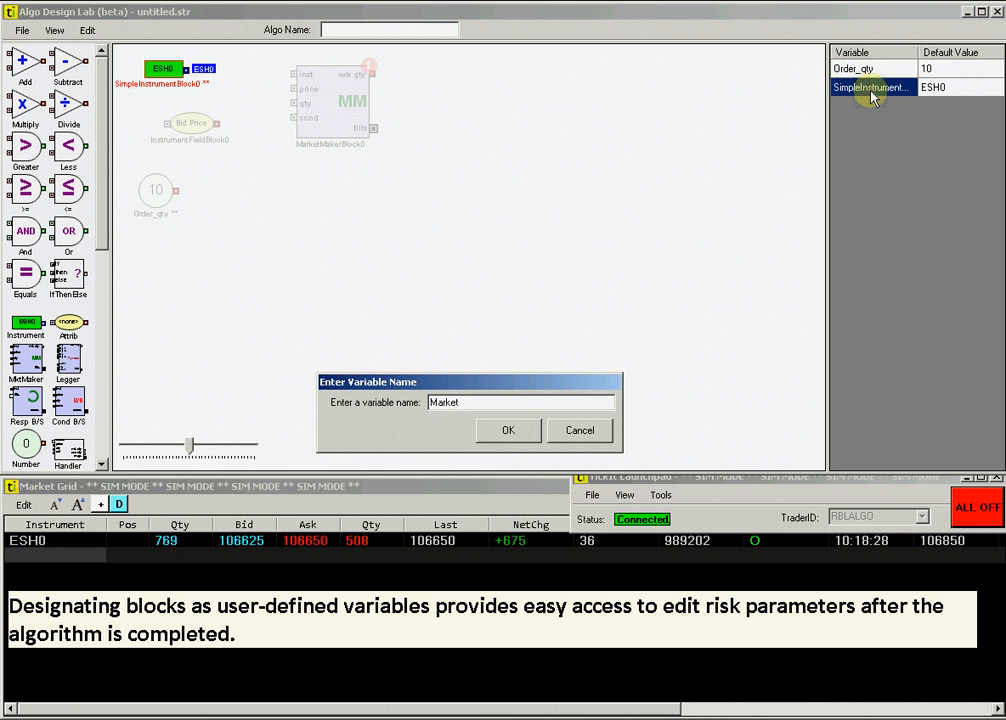
{"action": "left_click", "coordinate": [508, 430]}
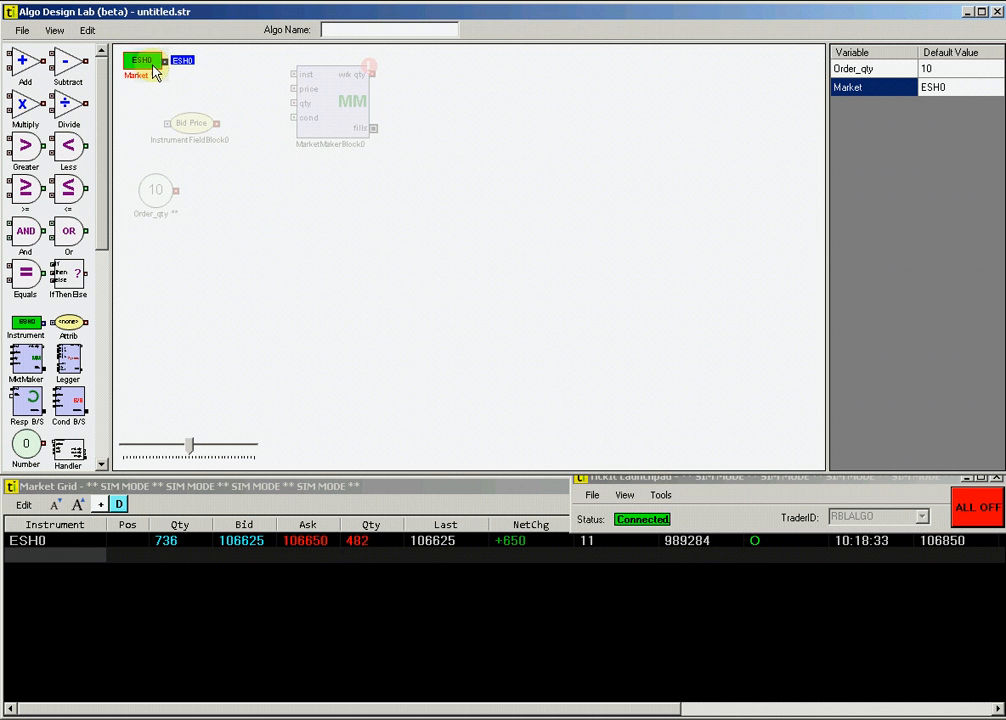
{"action": "left_click", "coordinate": [348, 104]}
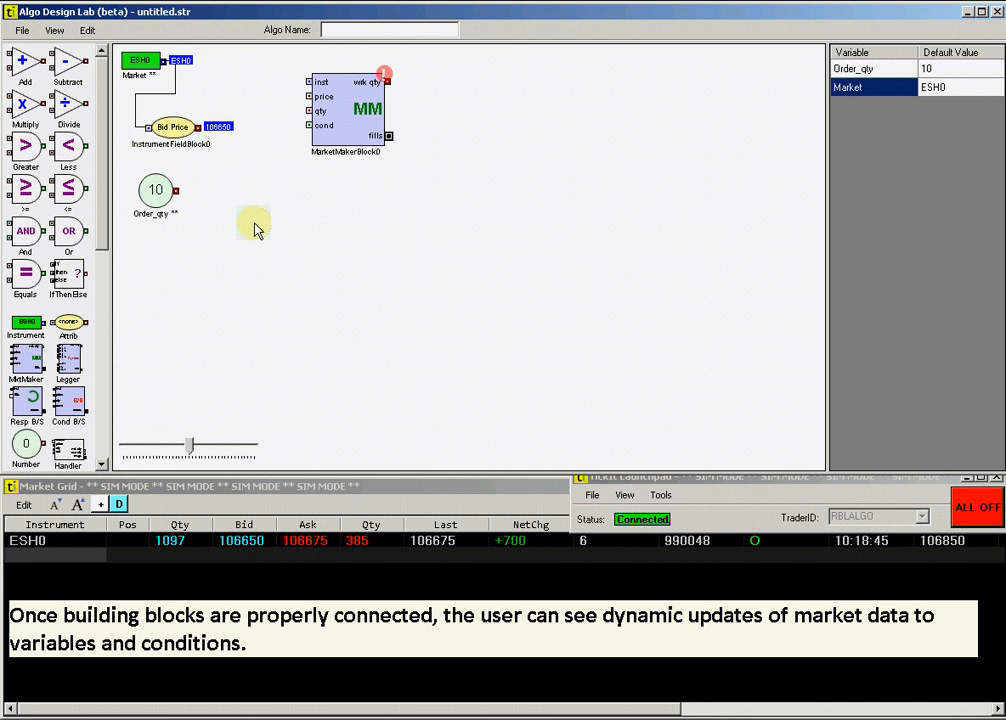
Add a second market maker block, MarketMakerBlock1, beside the existing blocks.
{"action": "left_click_drag", "start_coordinate": [190, 60], "coordinate": [304, 82]}
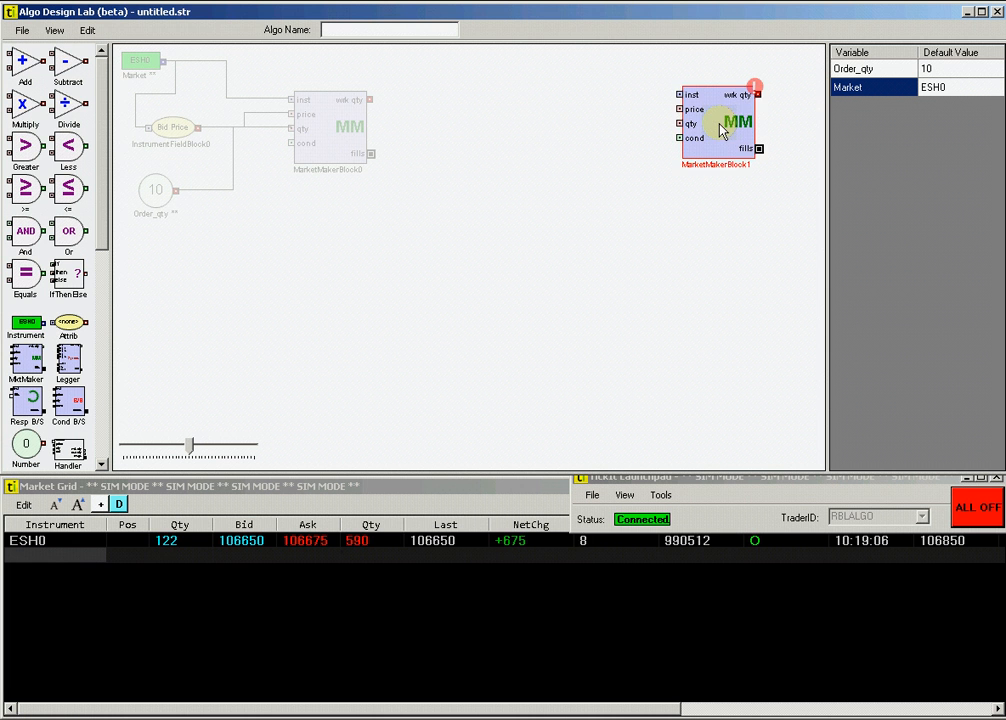
Adjust the second market maker block's settings so it takes the Market instrument.
{"action": "double_click", "coordinate": [728, 120]}
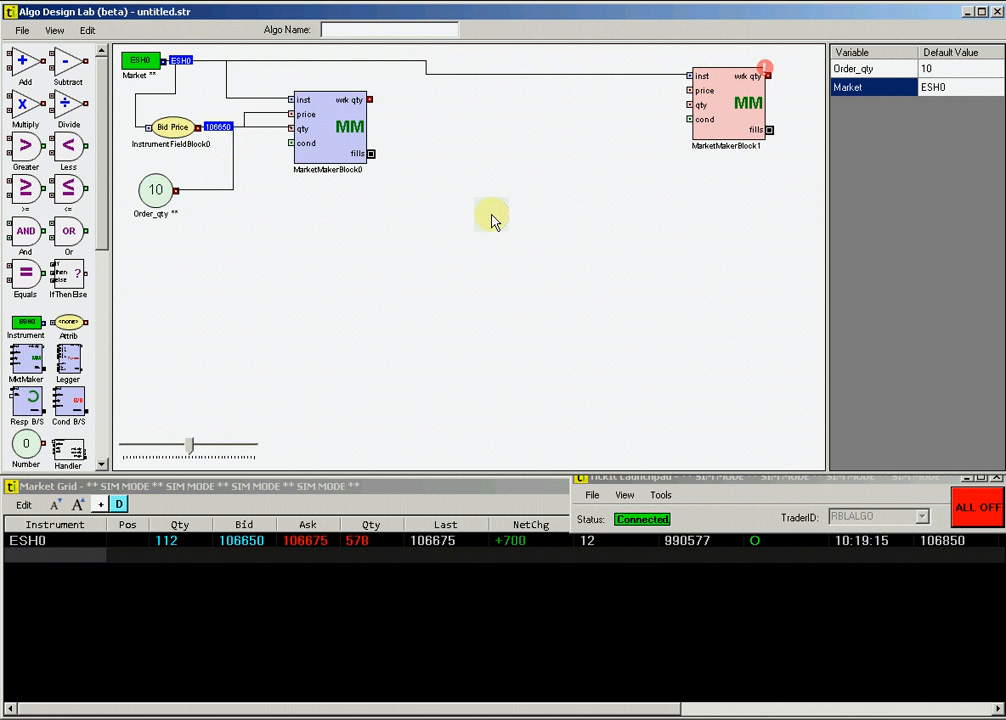
{"action": "mouse_move", "coordinate": [104, 240]}
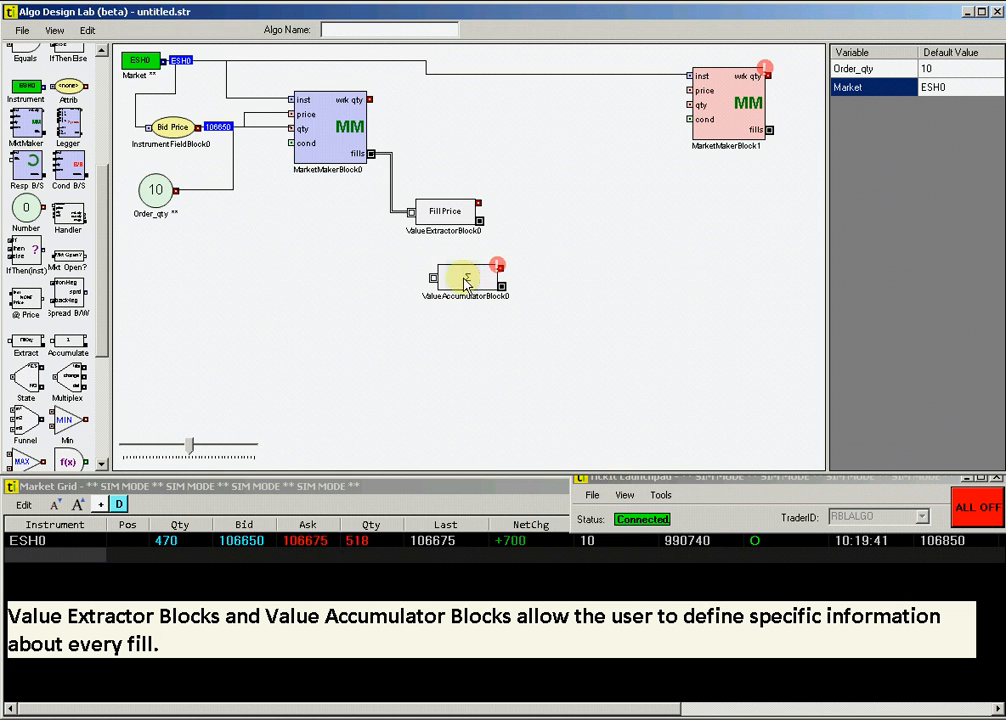
Set ValueAccumulatorBlock0's formula to total the FillQty values.
{"action": "double_click", "coordinate": [464, 278]}
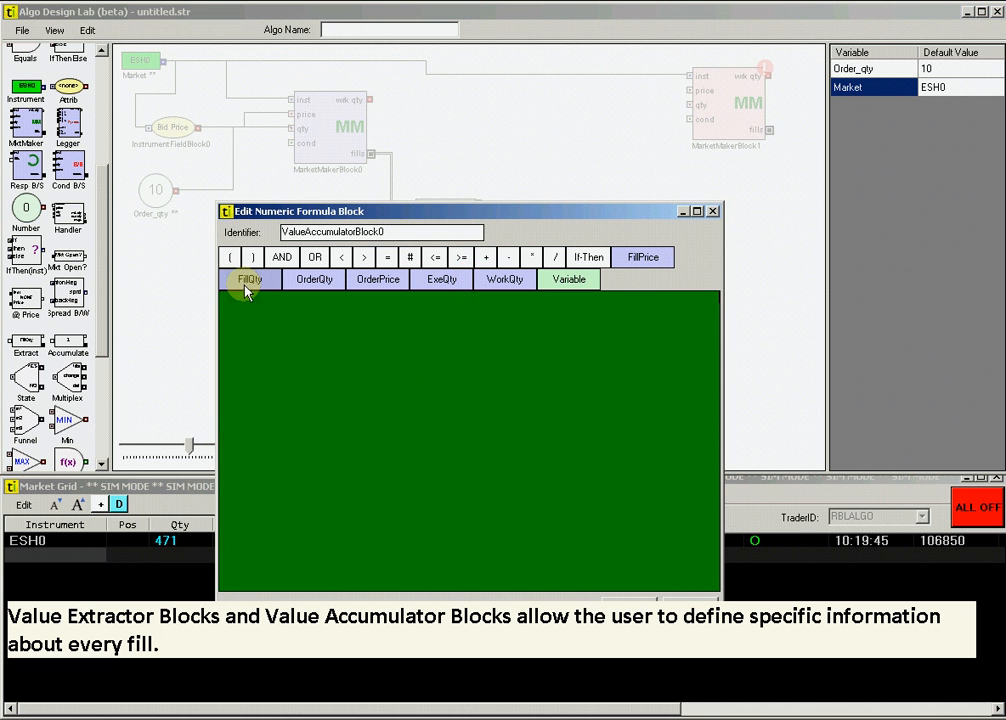
{"action": "left_click", "coordinate": [248, 280]}
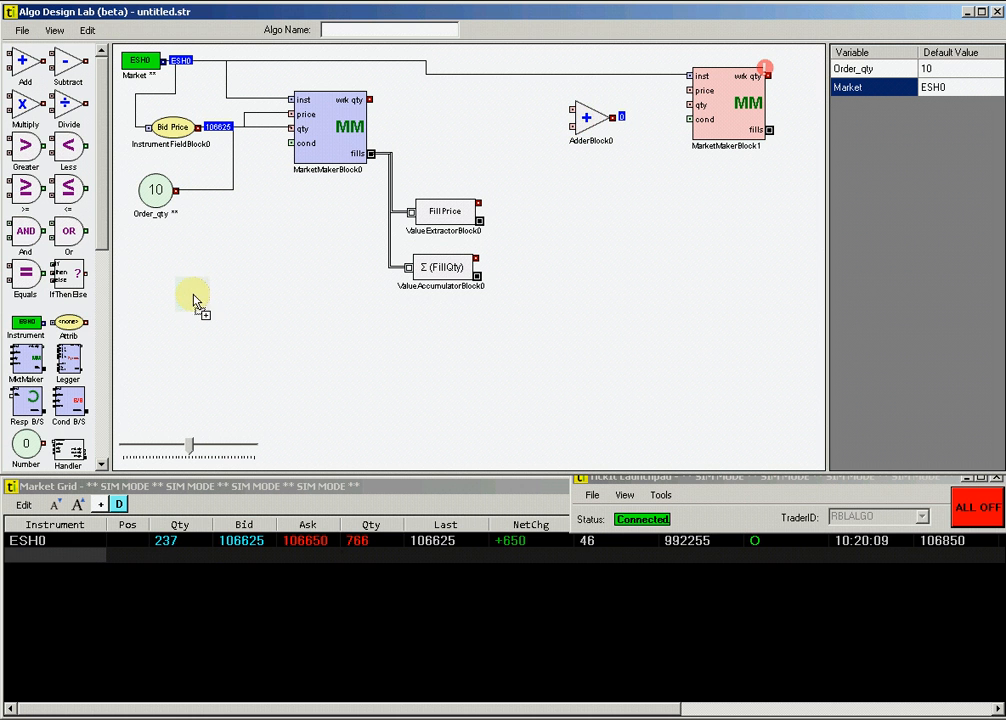
Add a Min Price Increment instrument field block and connect it into the adder.
{"action": "left_click", "coordinate": [500, 408]}
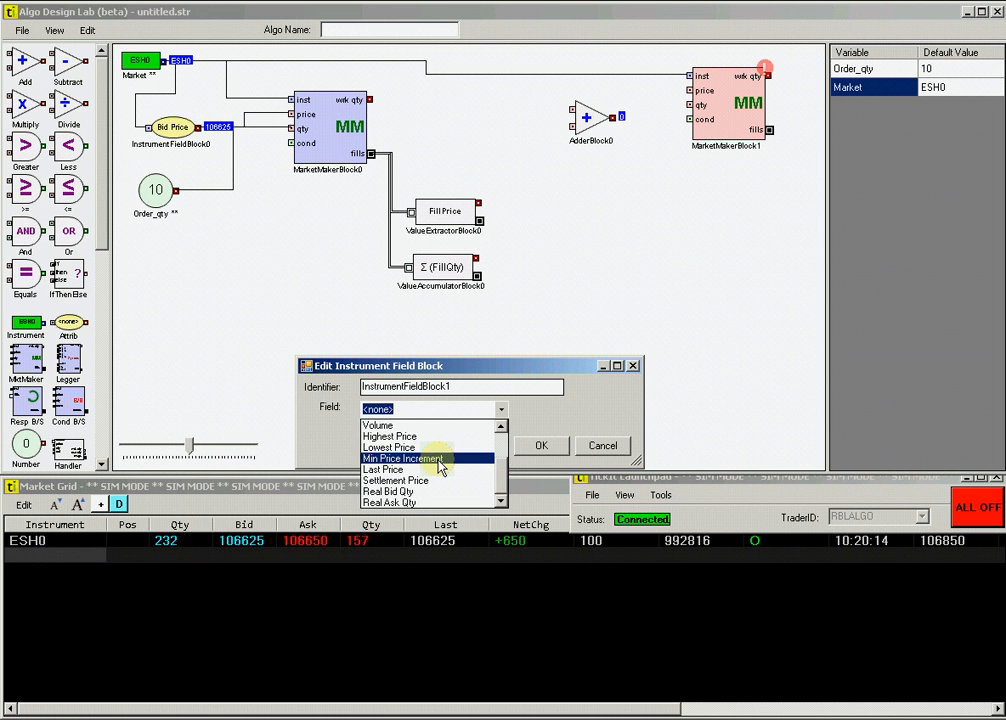
{"action": "left_click", "coordinate": [404, 458]}
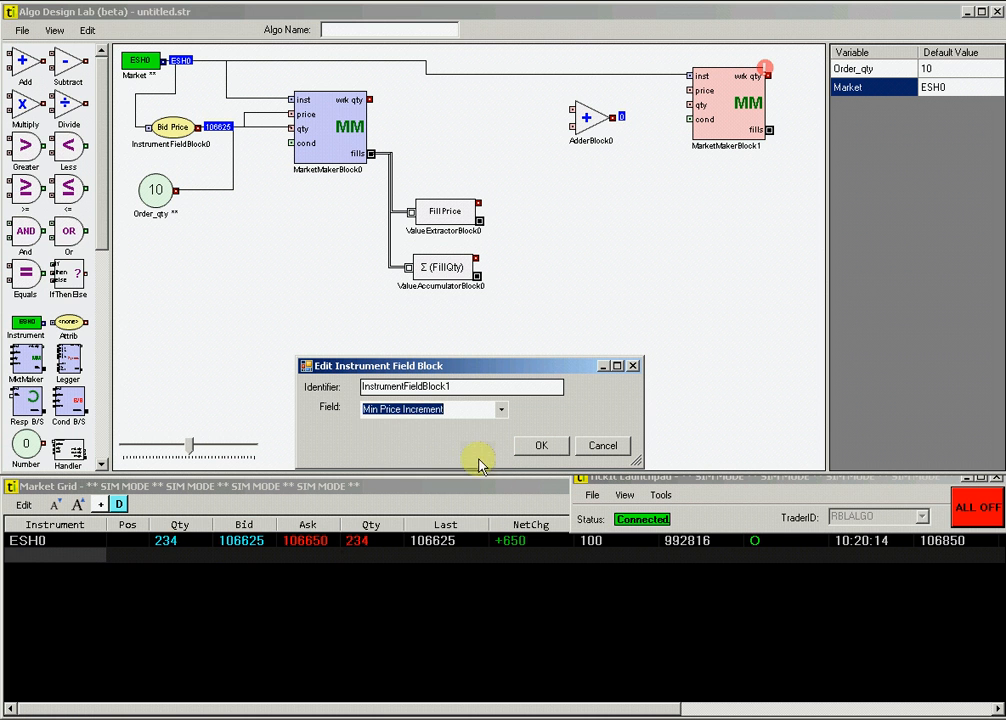
{"action": "left_click", "coordinate": [540, 444]}
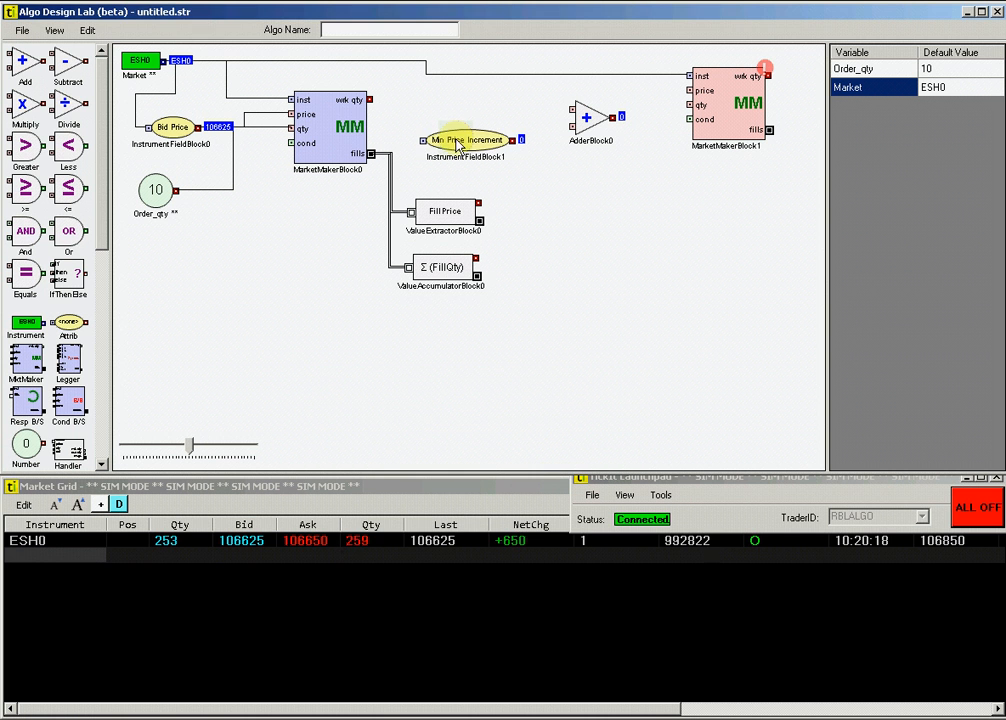
{"action": "left_click", "coordinate": [592, 120]}
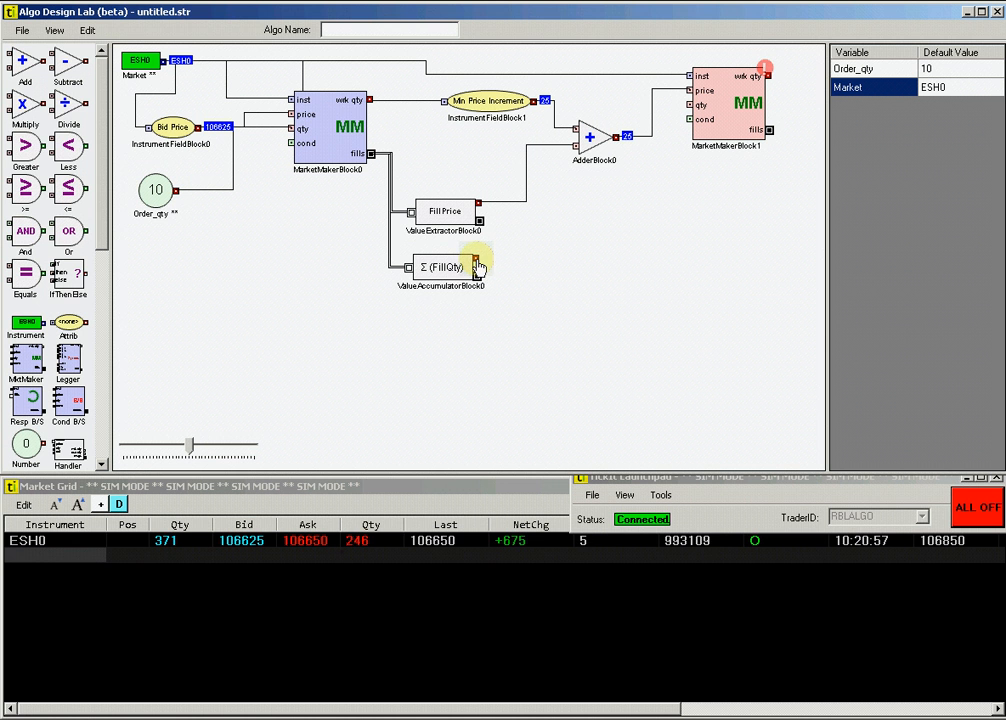
{"action": "left_click_drag", "start_coordinate": [476, 268], "coordinate": [690, 108]}
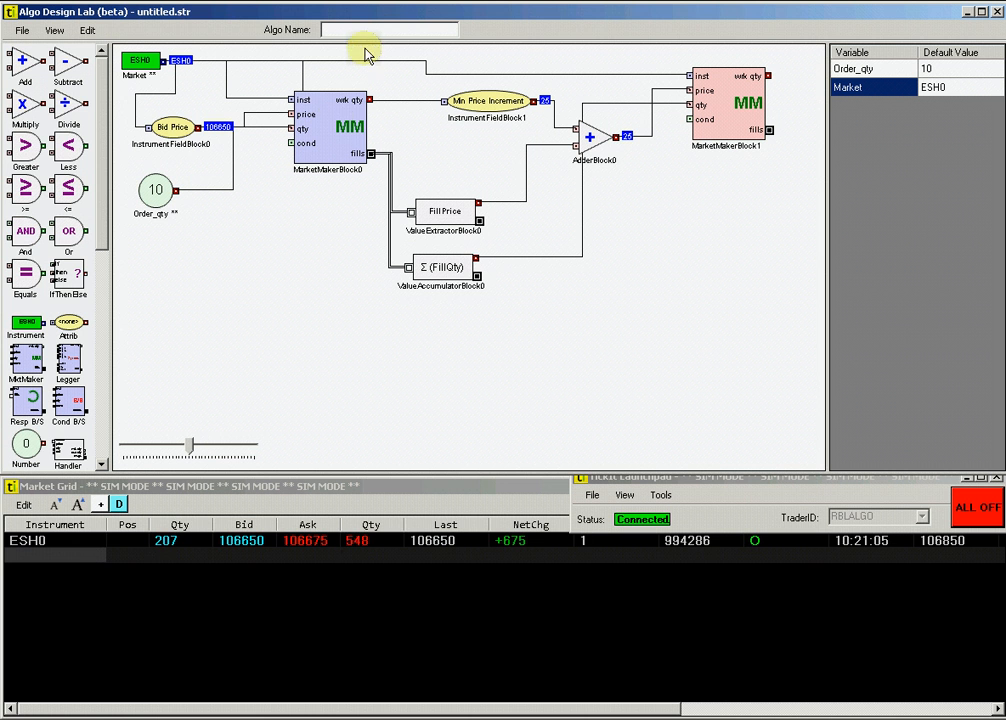
Name the algorithm join bid hedge and save it as Join_Bid_hedge in ADL Strategies.
{"action": "type", "text": "id hedge"}
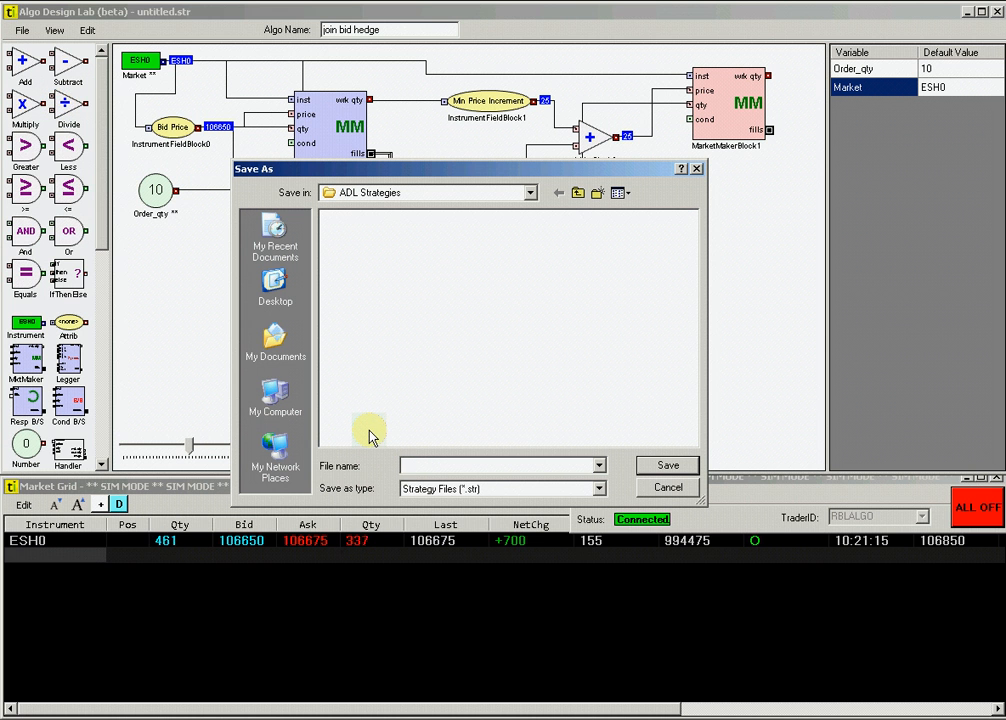
{"action": "type", "text": "Join_Bid_hedge"}
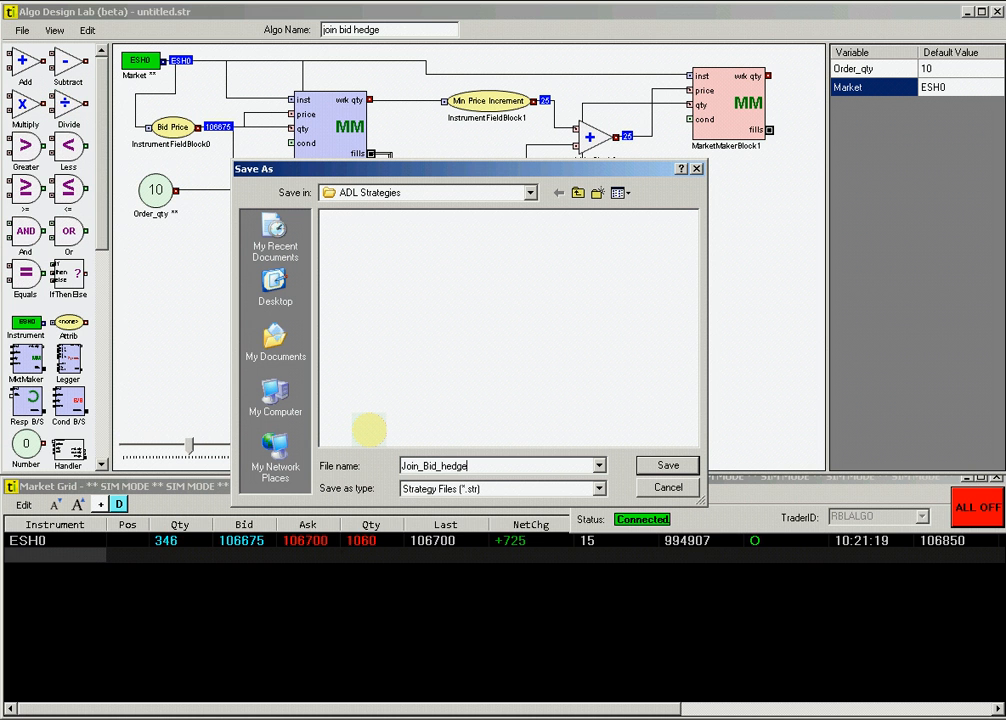
{"action": "left_click", "coordinate": [668, 464]}
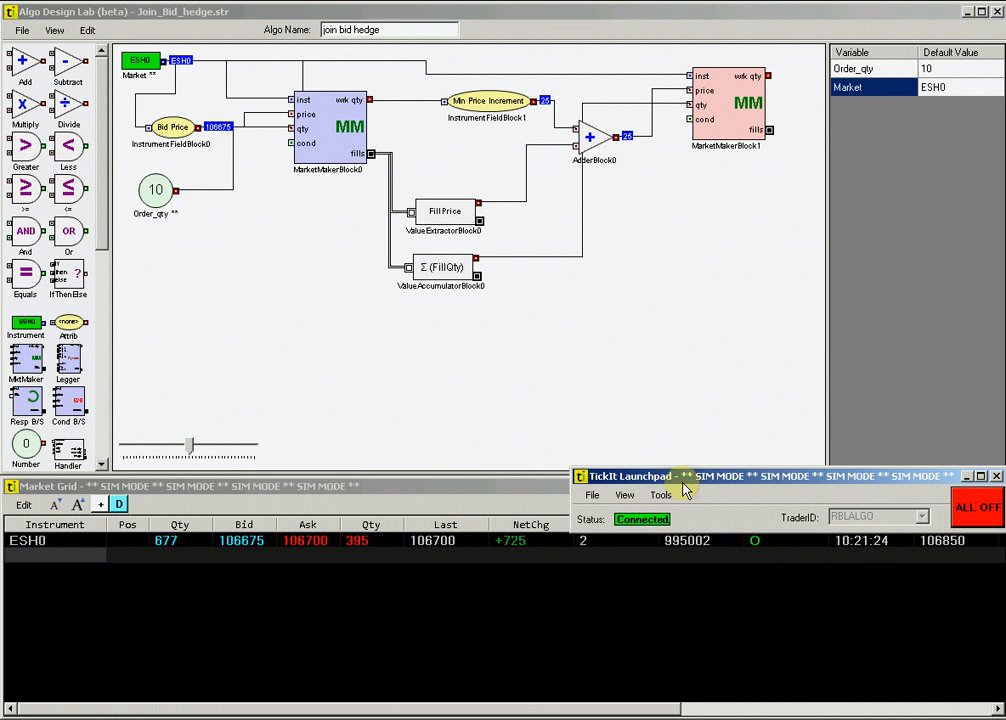
From Tools open ADL Cockpit and launch join bid hedge on ESH0 with Order_qty 10.
{"action": "left_click", "coordinate": [660, 494]}
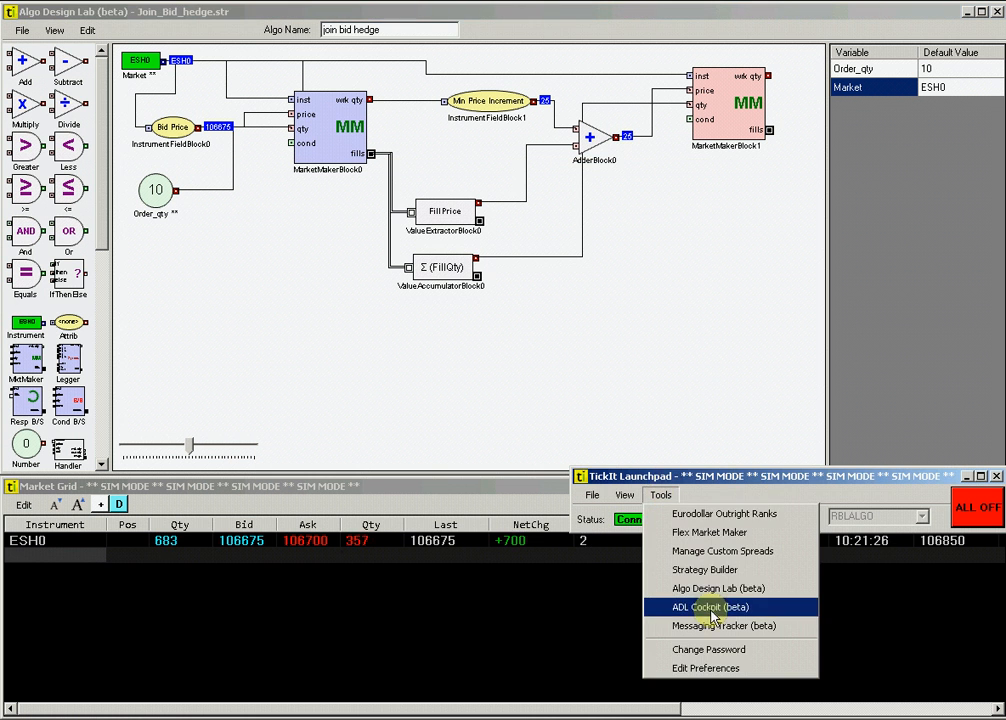
{"action": "left_click", "coordinate": [708, 608]}
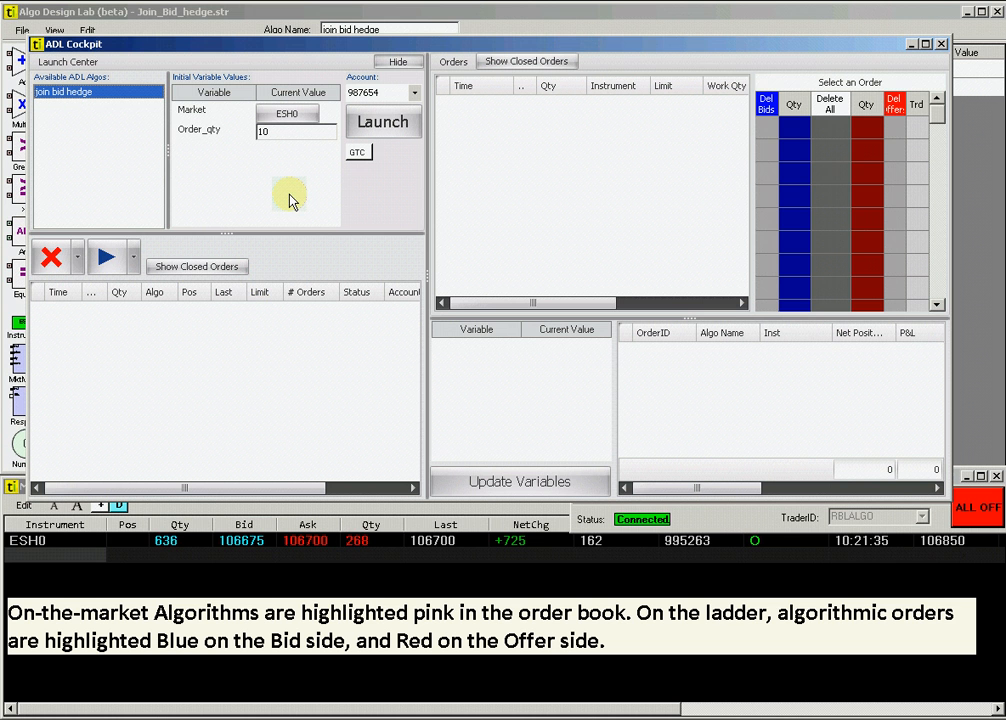
{"action": "left_click", "coordinate": [384, 122]}
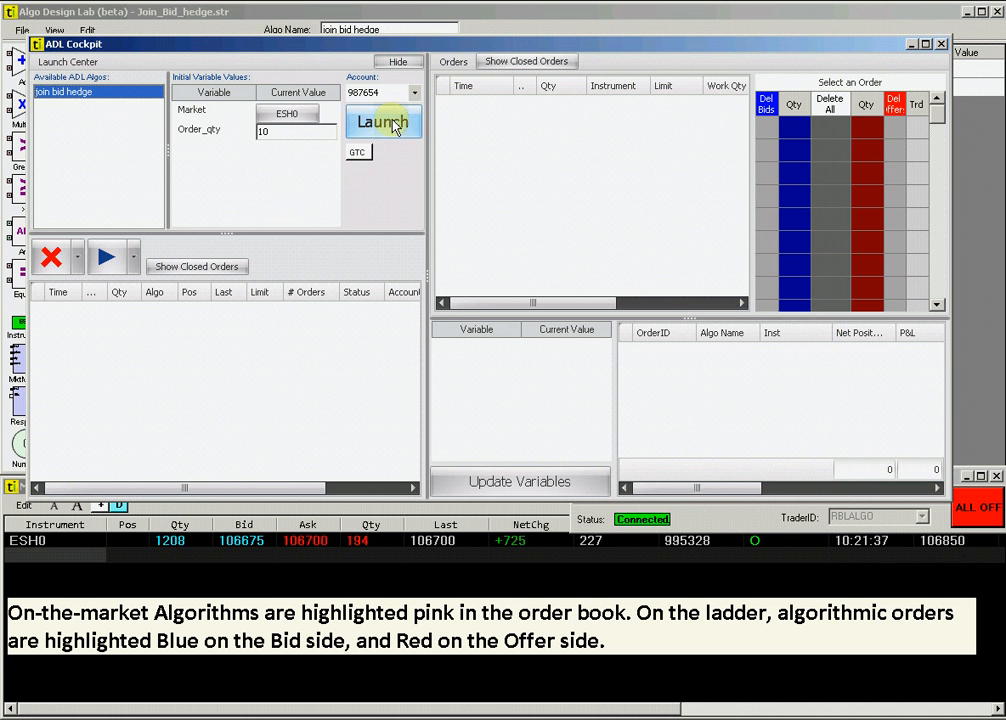
{"action": "left_click", "coordinate": [384, 122]}
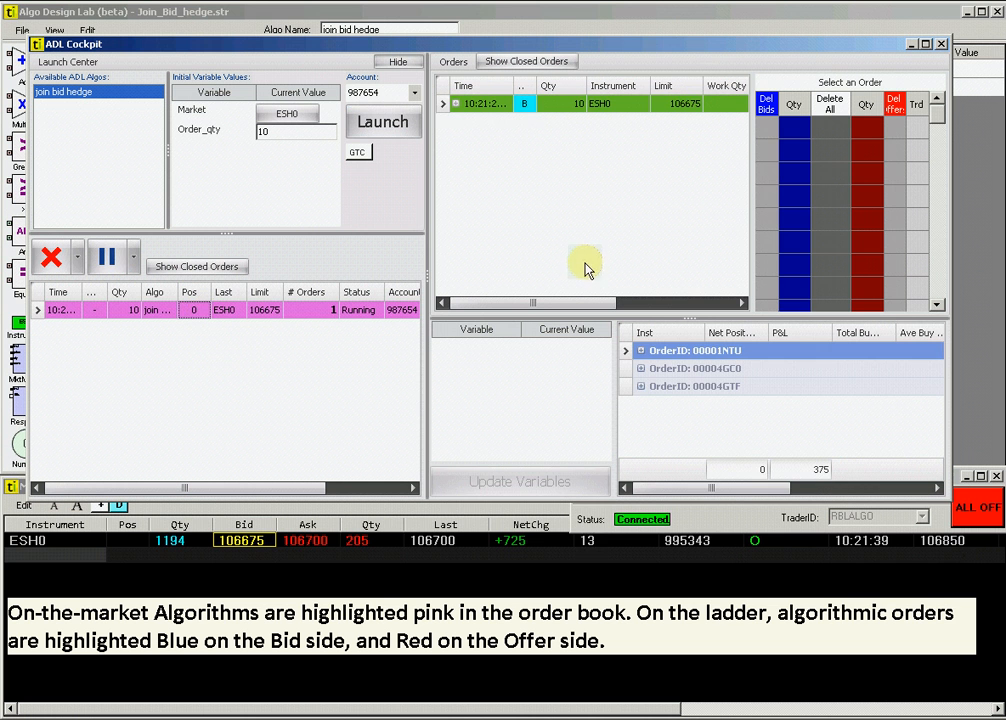